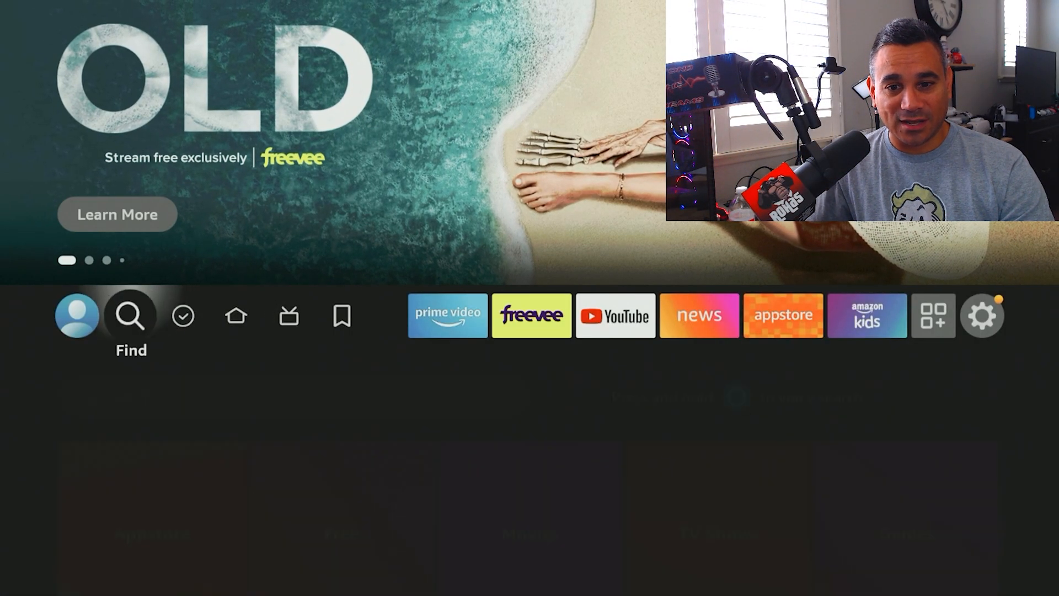
- Open Your Apps & Channels from the Fire TV home screen to reach Downloader
{"action": "left_click", "coordinate": [130, 314]}
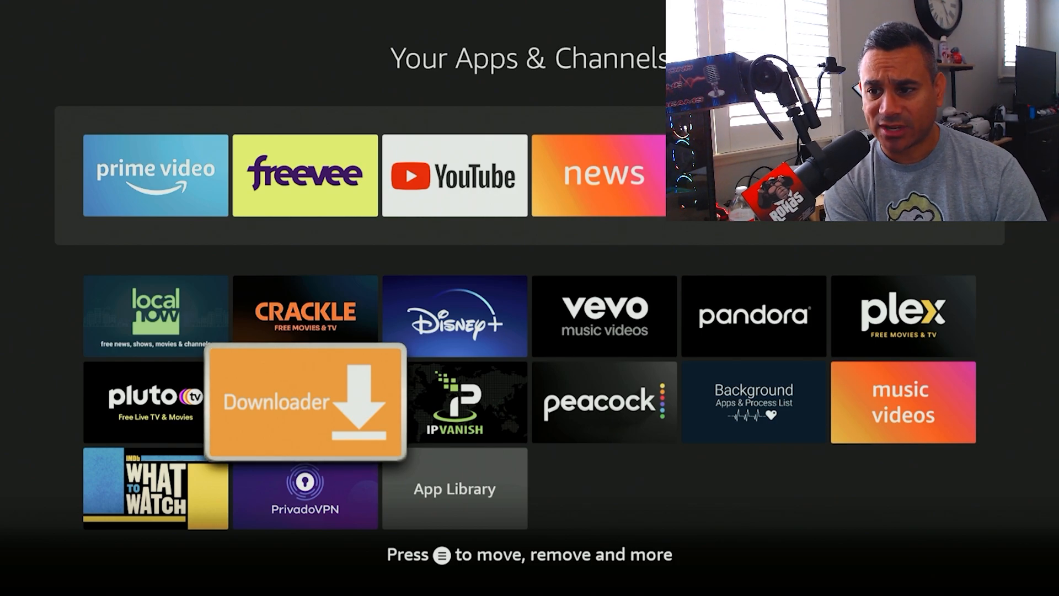
- Launch Downloader and select its URL field to enter a code
{"action": "left_click", "coordinate": [304, 401]}
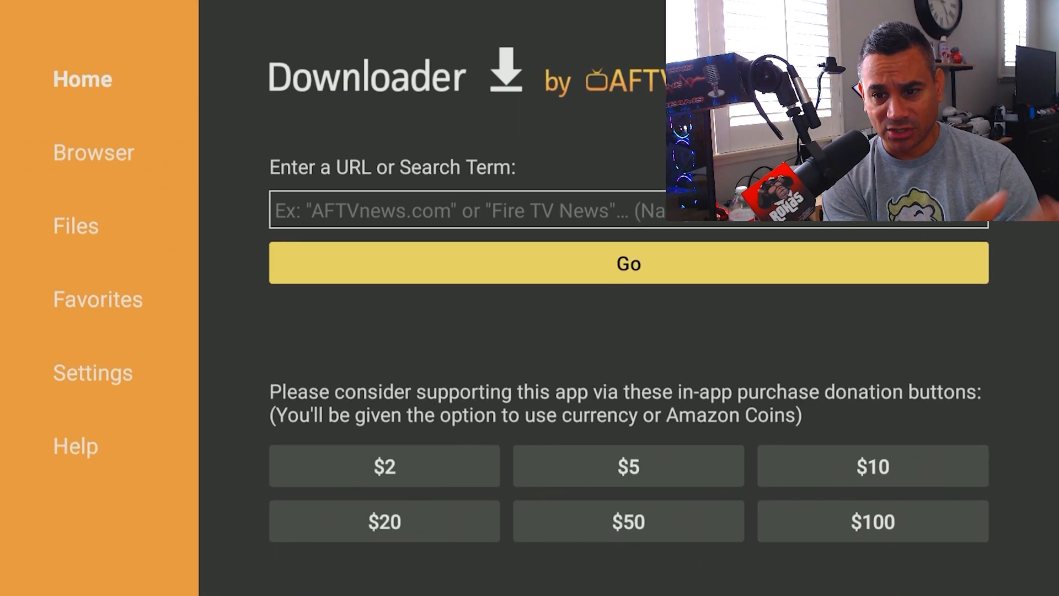
{"action": "left_click", "coordinate": [627, 465]}
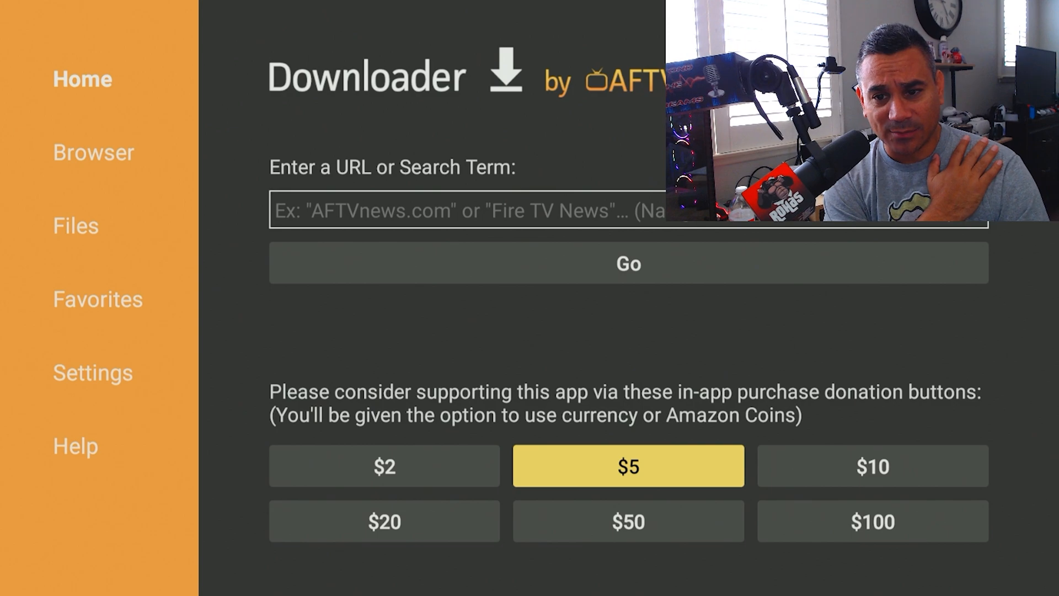
{"action": "left_click", "coordinate": [626, 219]}
{"action": "type", "text": "2"}
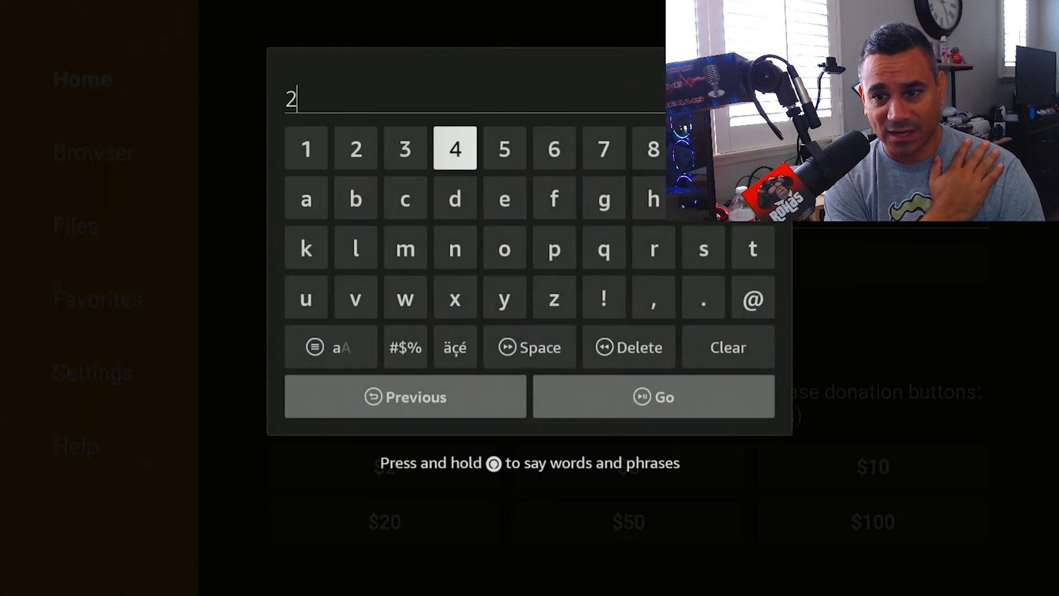
- Enter the code 250931 and submit it to load the TROYPOINT Toolbox page
{"action": "left_click", "coordinate": [504, 149]}
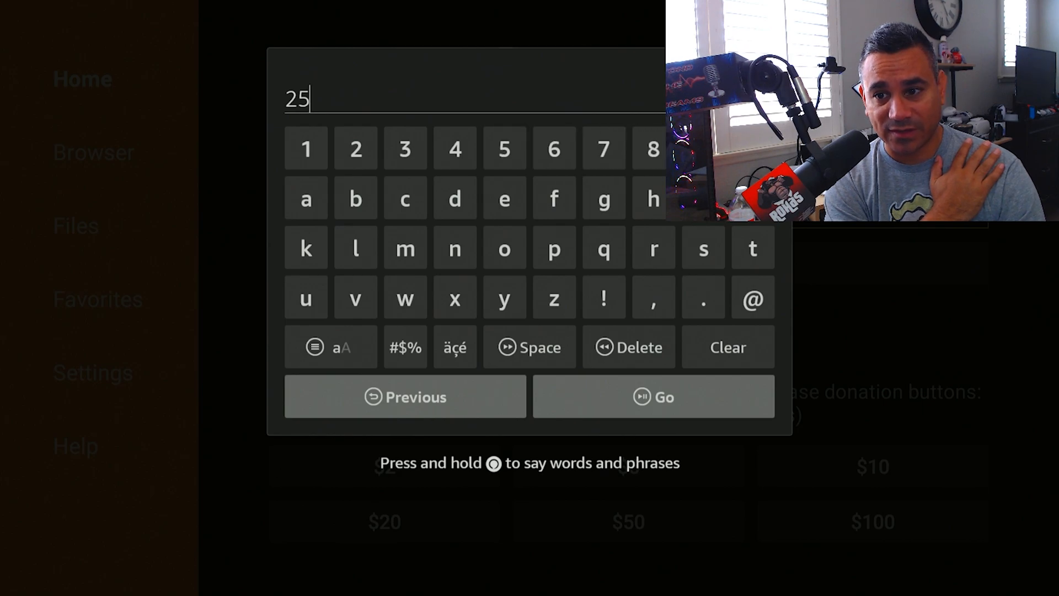
{"action": "type", "text": "09"}
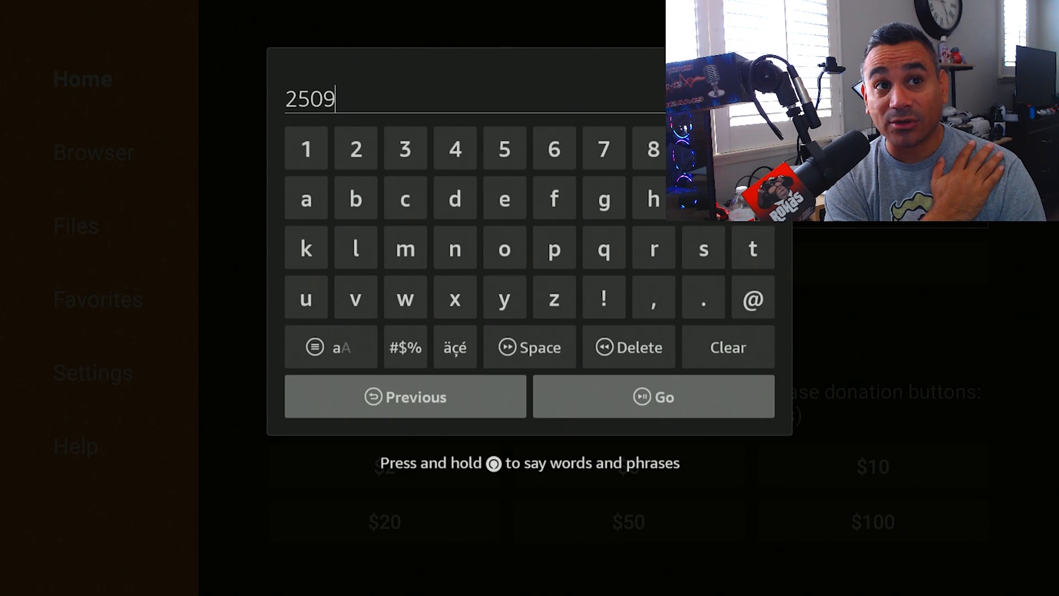
{"action": "left_click", "coordinate": [405, 149]}
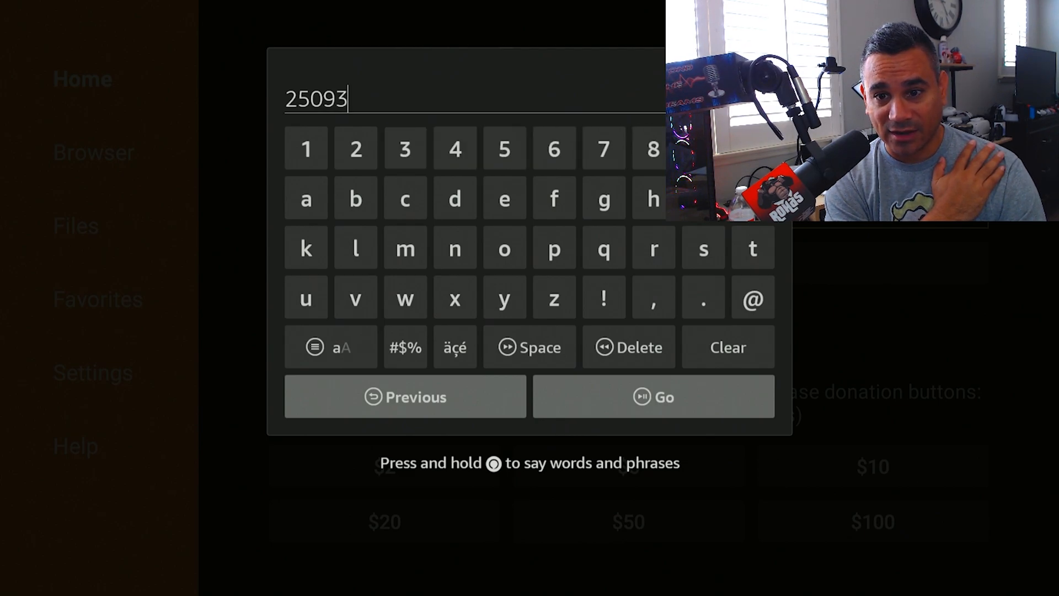
{"action": "left_click", "coordinate": [306, 148]}
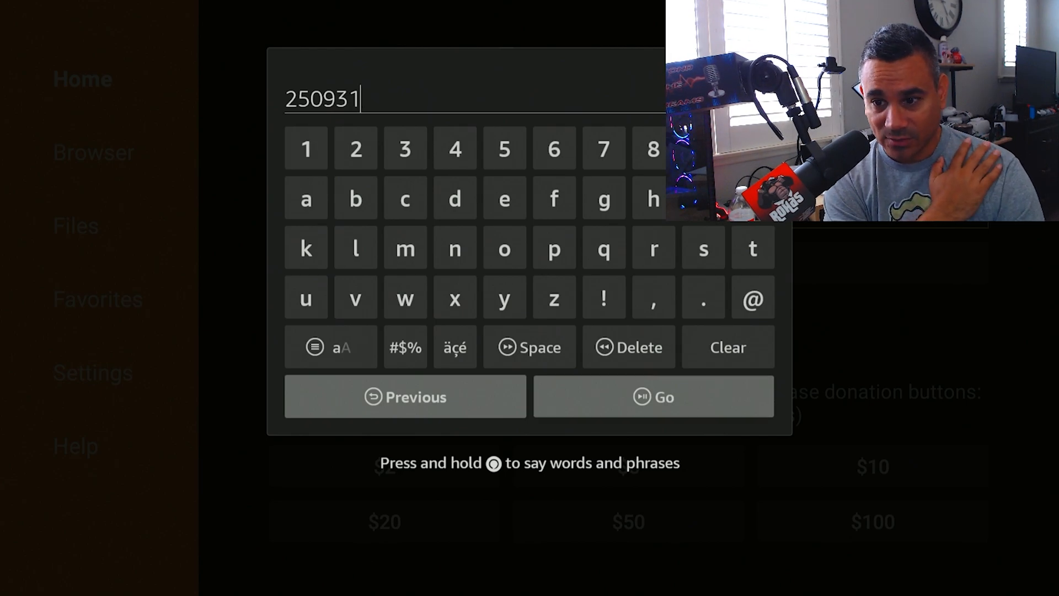
{"action": "left_click", "coordinate": [652, 396]}
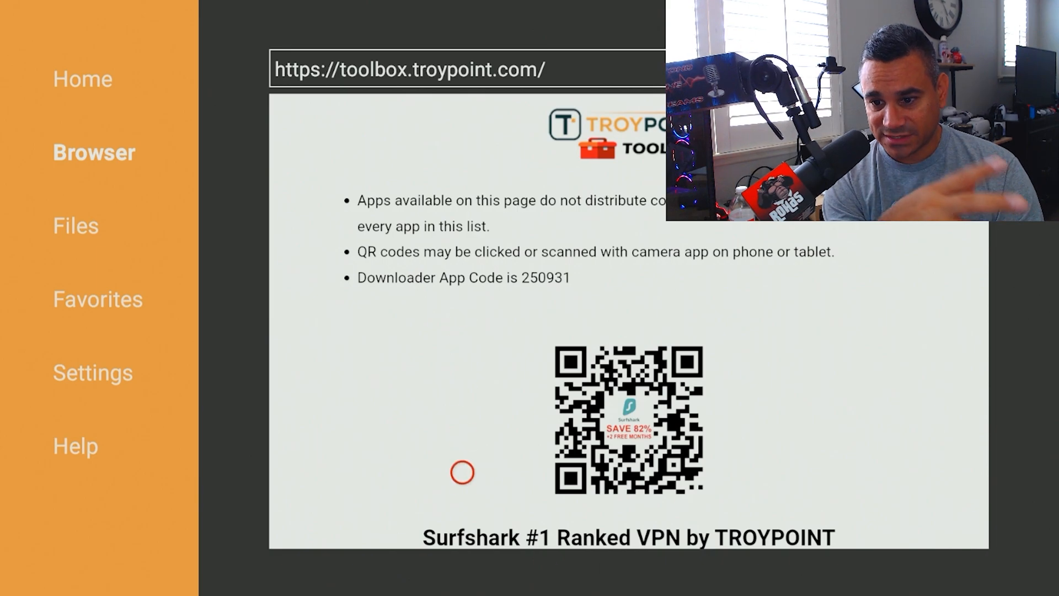
- Scroll the Toolbox page down to the Firestick Mouse Toggle 1.12 and 1.06 entries
{"action": "scroll", "scroll_direction": "down", "scroll_amount": 3}
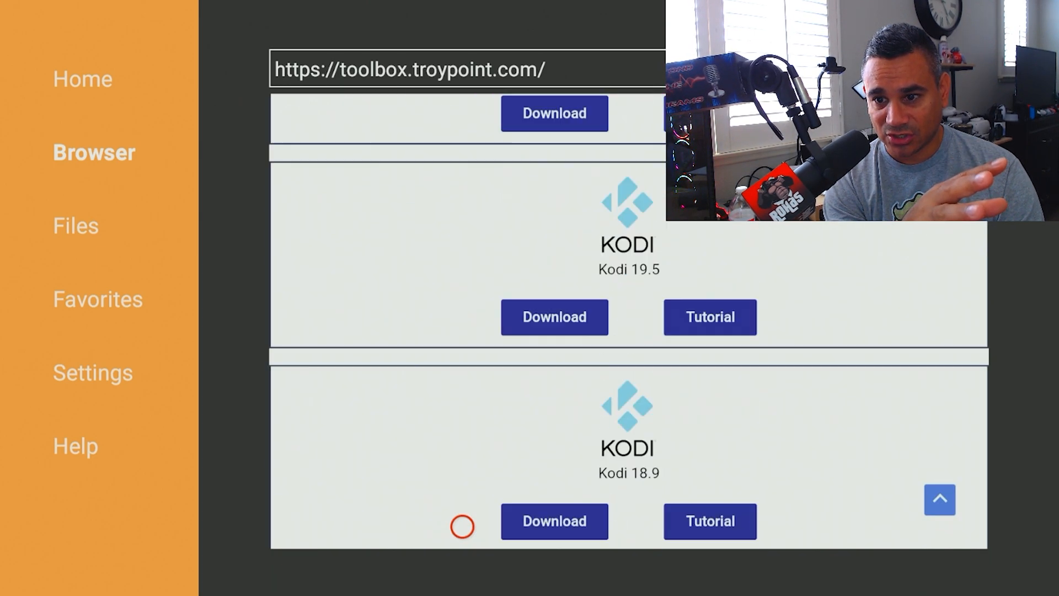
{"action": "scroll", "scroll_direction": "down", "scroll_amount": 3}
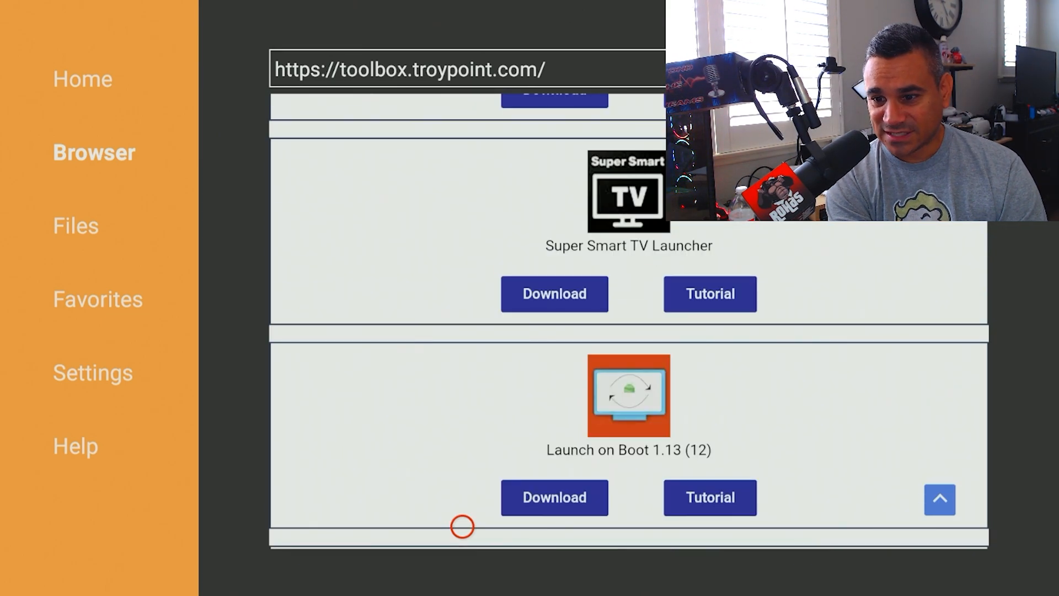
{"action": "scroll", "scroll_direction": "down", "scroll_amount": 3}
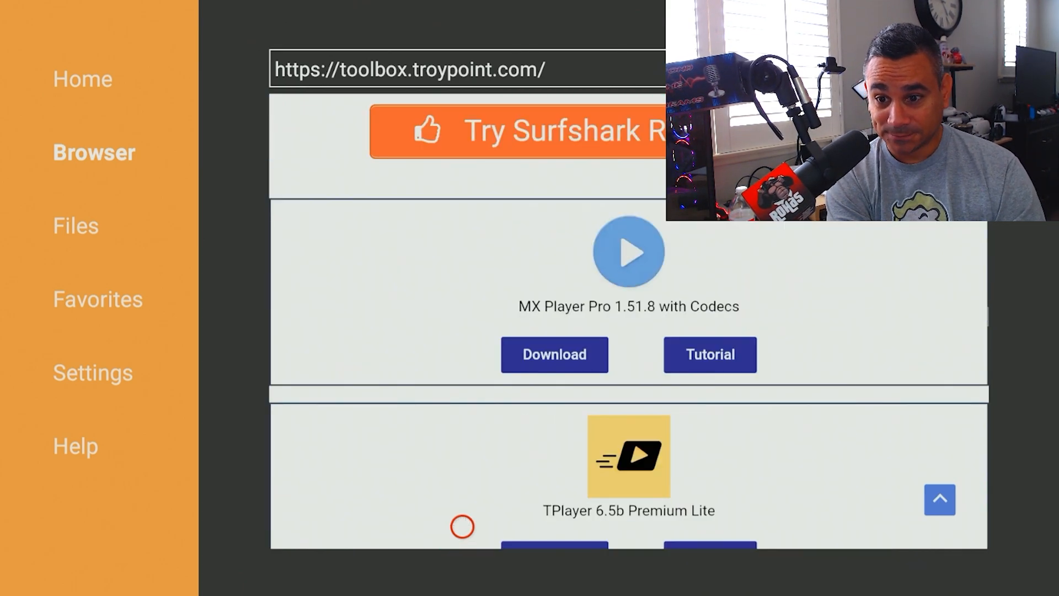
{"action": "scroll", "scroll_direction": "down", "scroll_amount": 3}
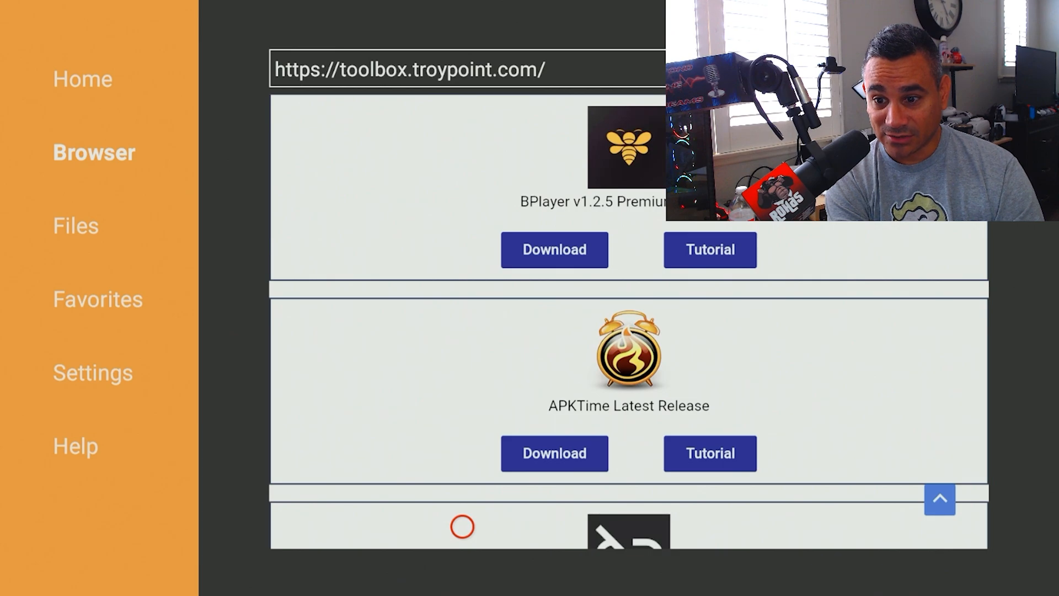
{"action": "scroll", "scroll_direction": "down", "scroll_amount": 3}
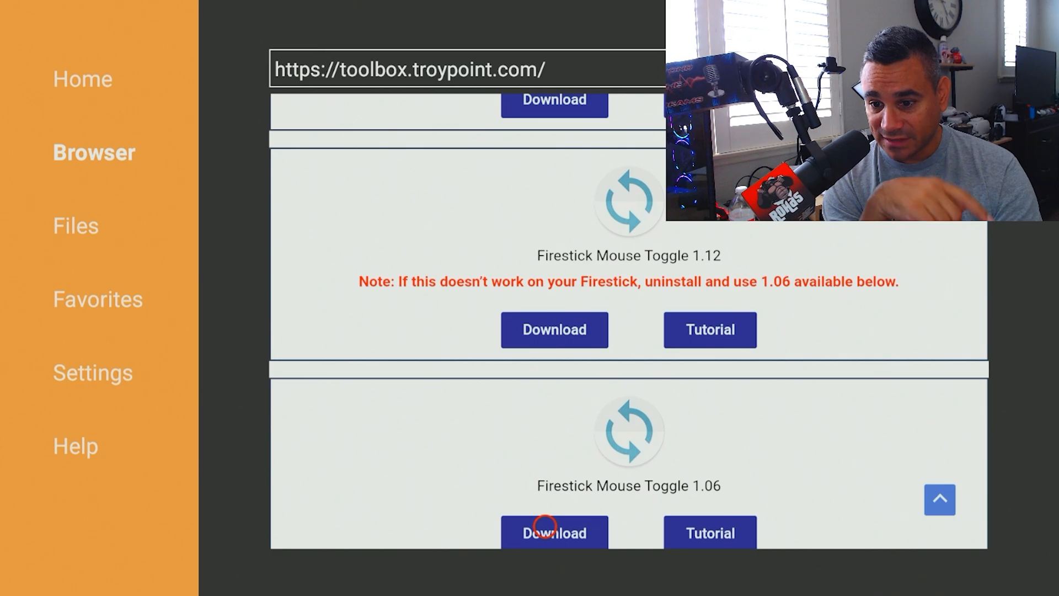
- Download Firestick Mouse Toggle 1.06, install it, then delete the downloaded APK file
{"action": "left_click", "coordinate": [553, 532]}
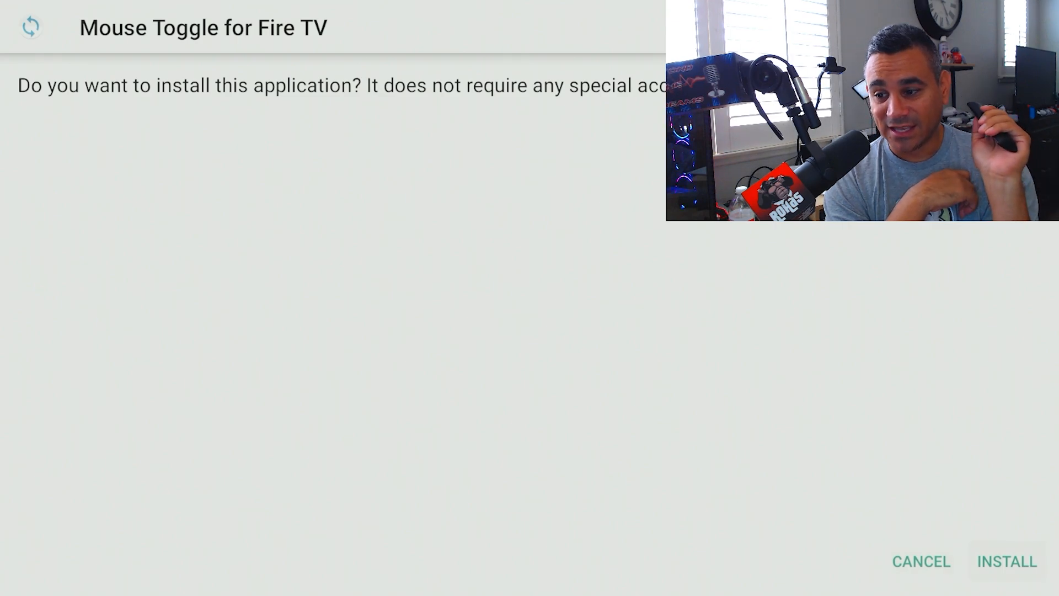
{"action": "left_click", "coordinate": [1006, 562]}
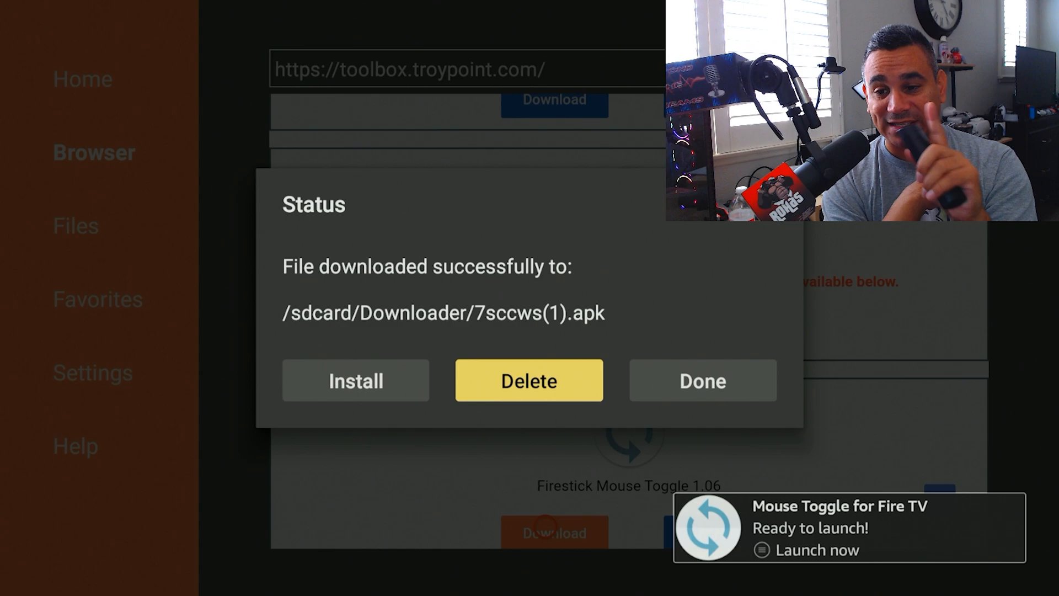
{"action": "left_click", "coordinate": [529, 380]}
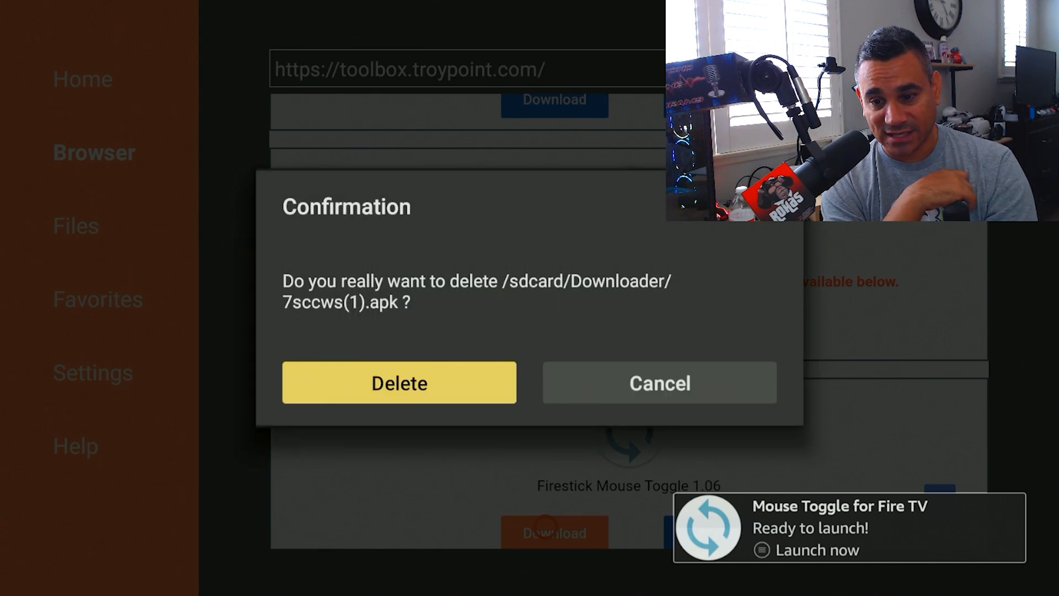
{"action": "left_click", "coordinate": [398, 383]}
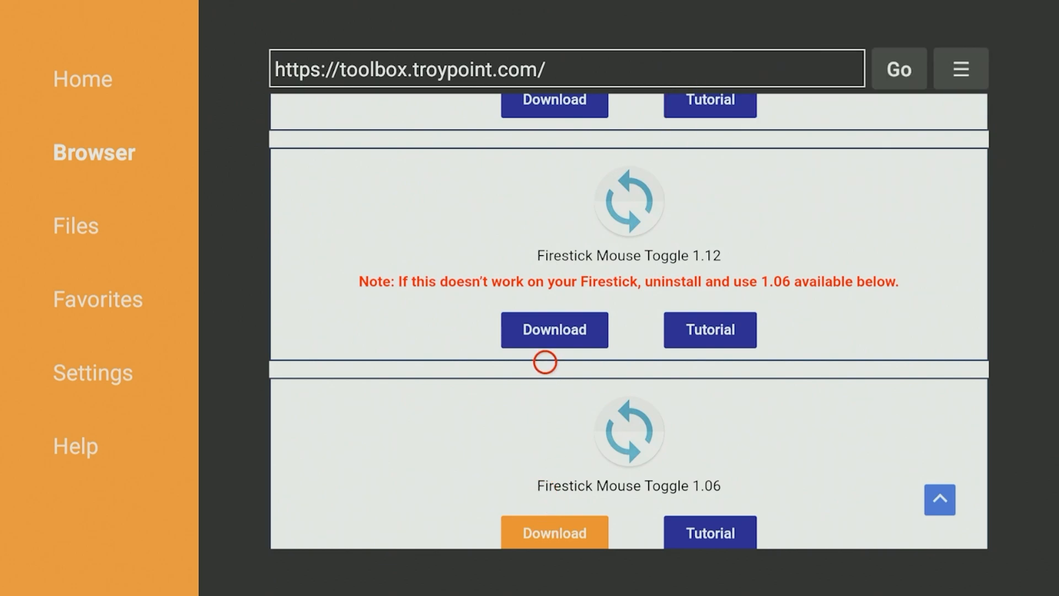
- Add the TROYPOINT Toolbox page to Downloader's favorites and save it
{"action": "scroll", "scroll_direction": "down", "scroll_amount": 3}
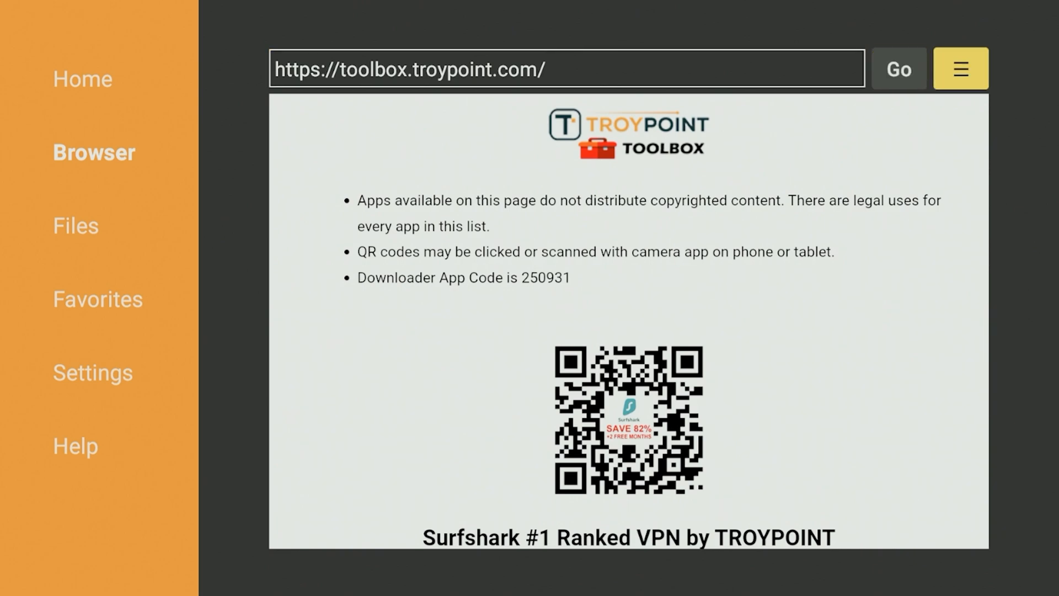
{"action": "left_click", "coordinate": [959, 69]}
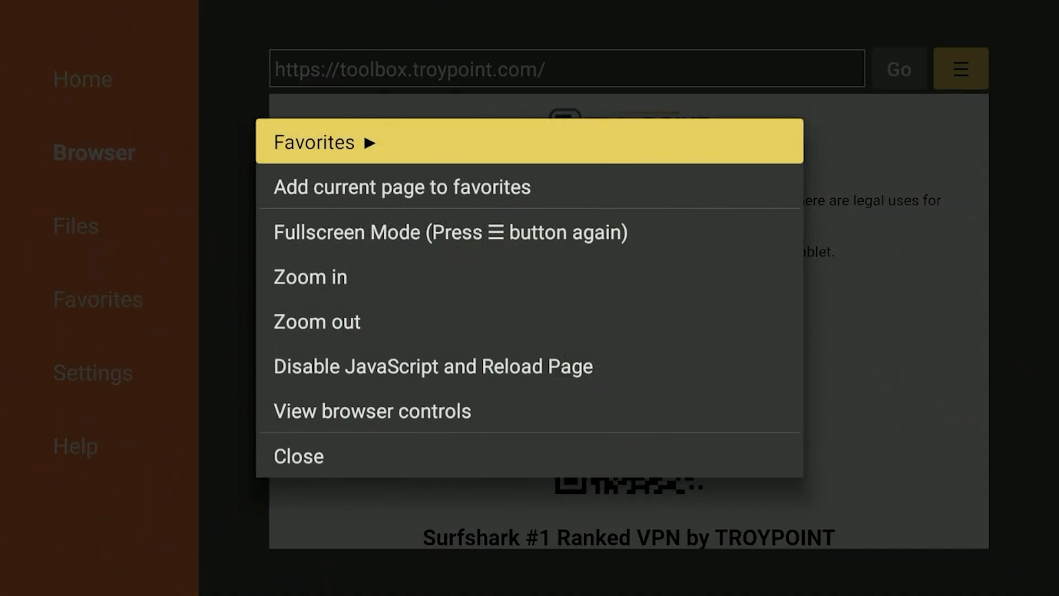
{"action": "key", "text": "Down"}
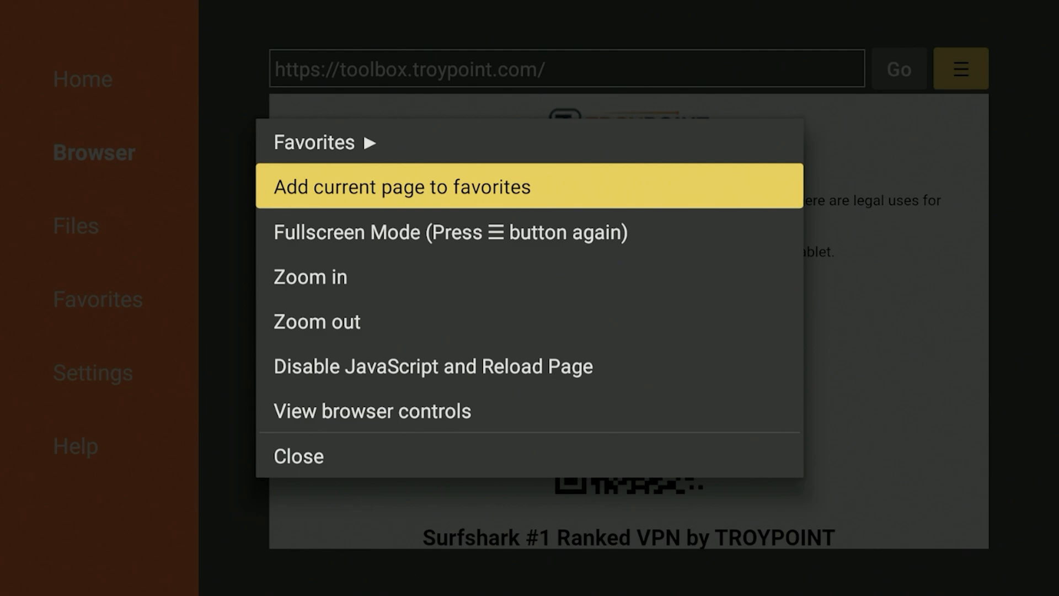
{"action": "left_click", "coordinate": [401, 187]}
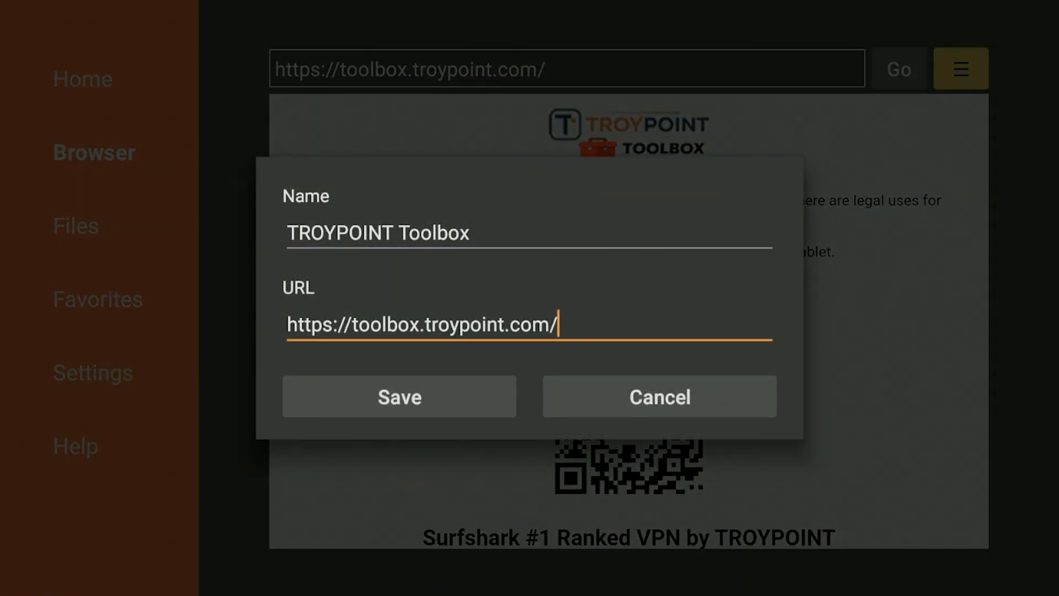
{"action": "left_click", "coordinate": [398, 396]}
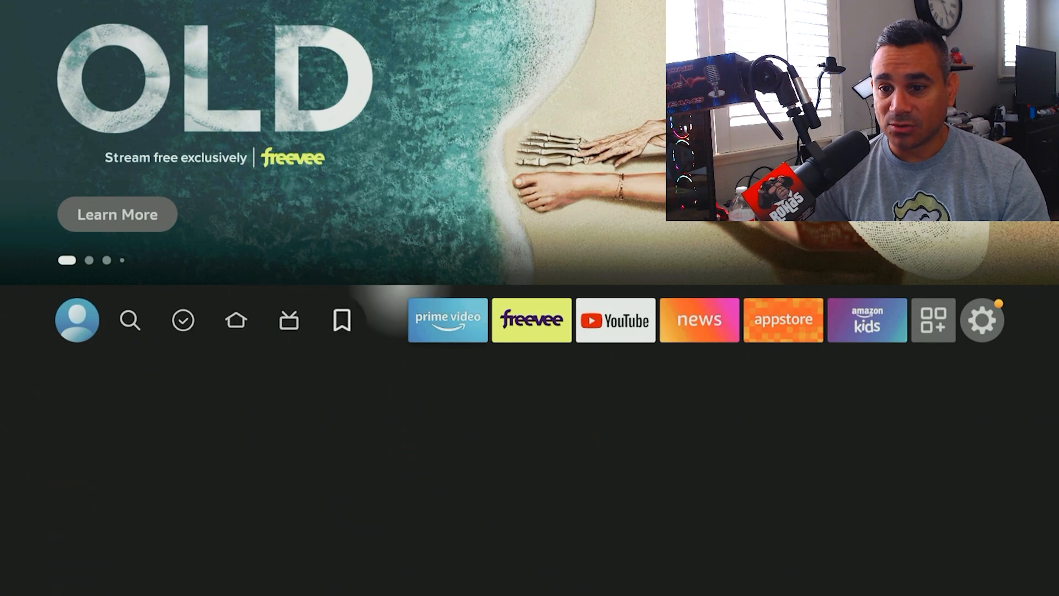
- Launch Mouse Toggle for Fire TV from Your Apps & Channels
{"action": "left_click", "coordinate": [933, 320]}
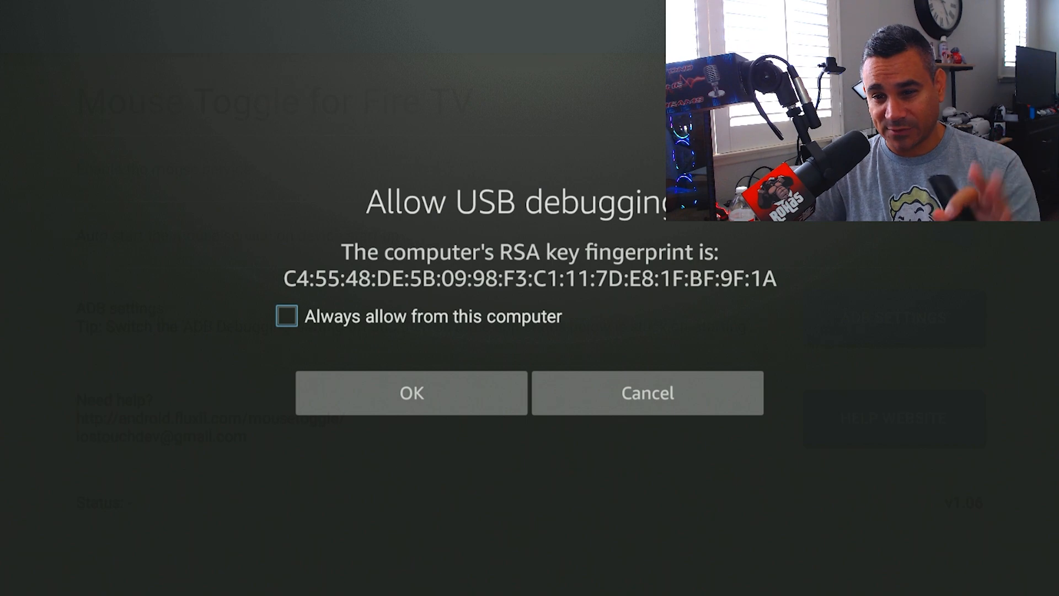
- Tick 'Always allow from this computer' and confirm the USB debugging permission
{"action": "left_click", "coordinate": [285, 316]}
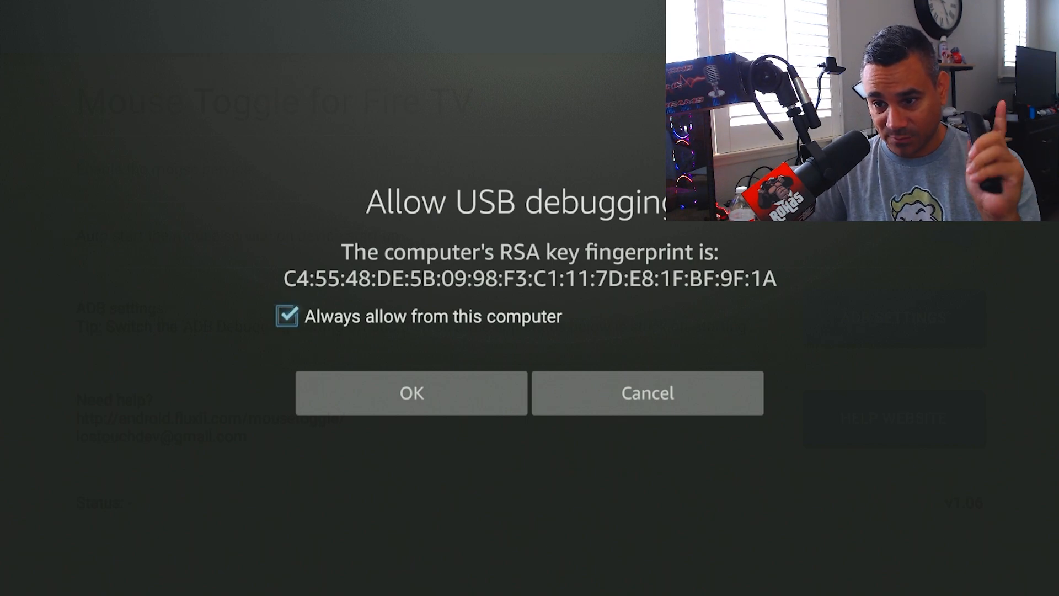
{"action": "left_click", "coordinate": [410, 393]}
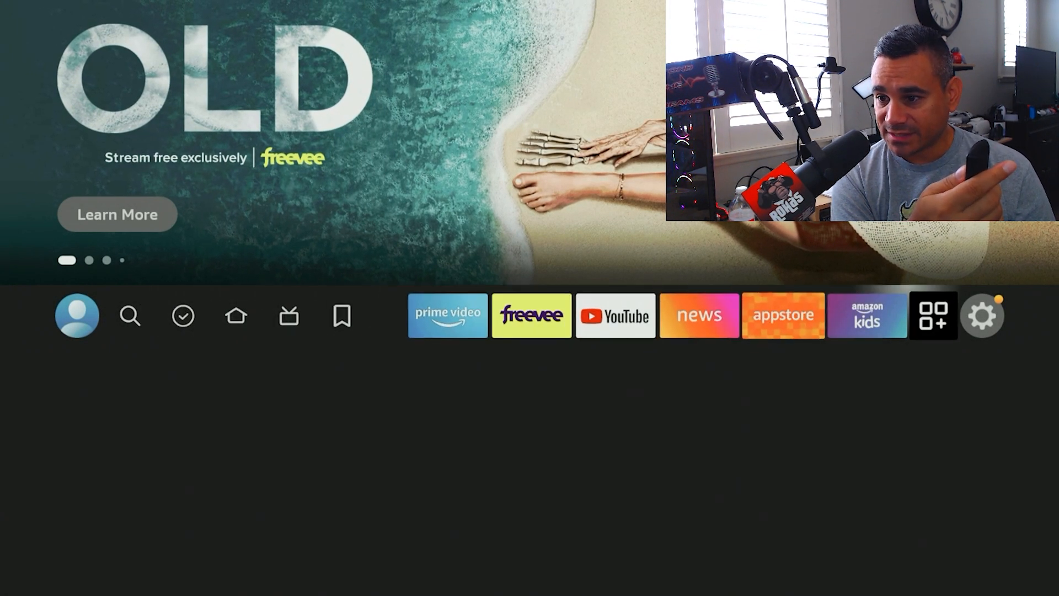
- In Developer Options turn ADB debugging on and allow Mouse Toggle to install unknown apps
{"action": "left_click", "coordinate": [982, 315]}
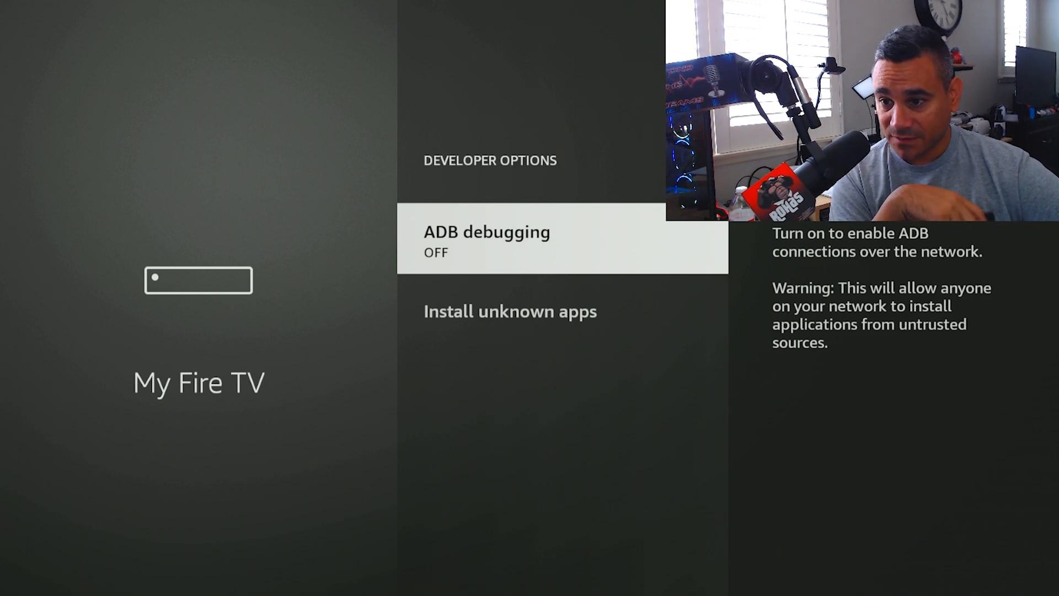
{"action": "left_click", "coordinate": [486, 241]}
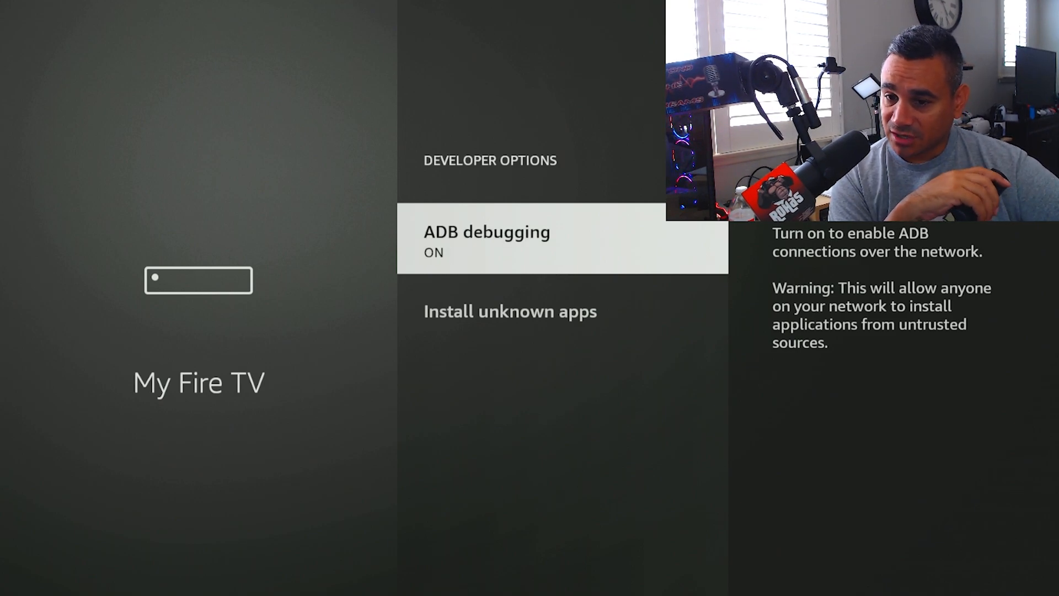
{"action": "left_click", "coordinate": [509, 311]}
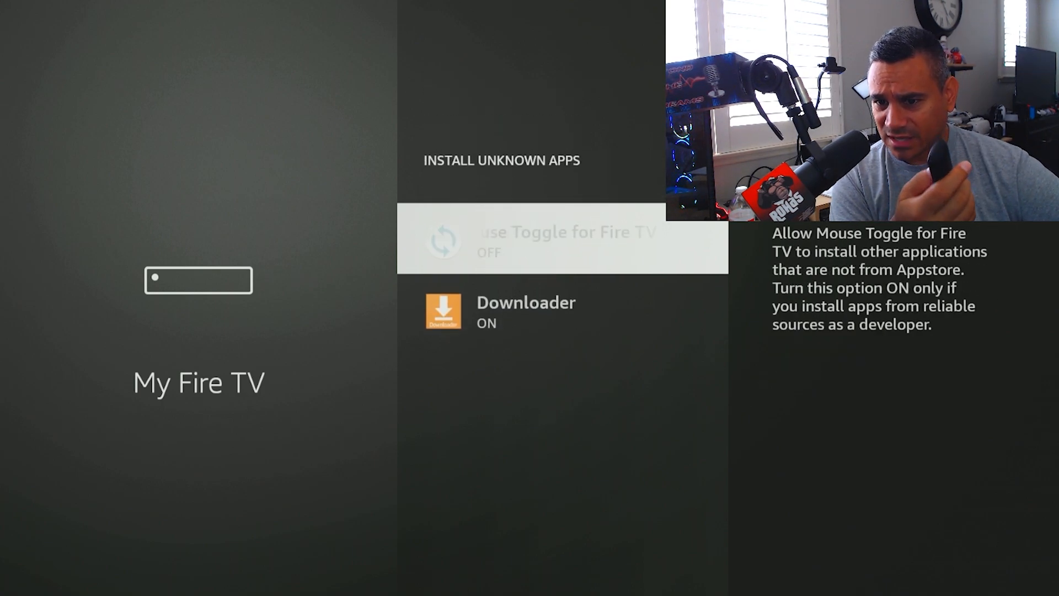
{"action": "left_click", "coordinate": [562, 242]}
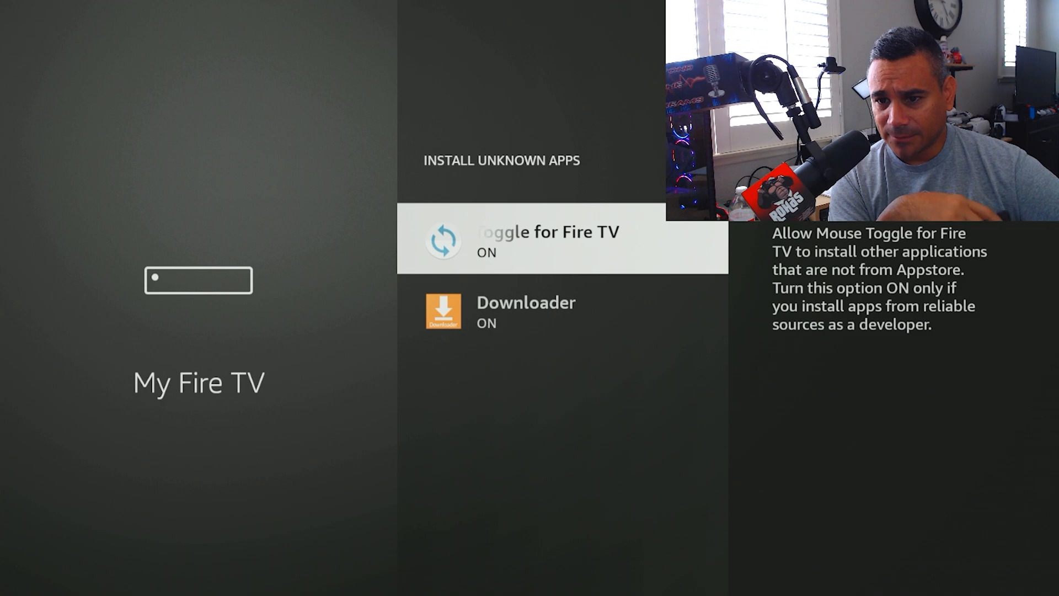
{"action": "key", "text": "Back"}
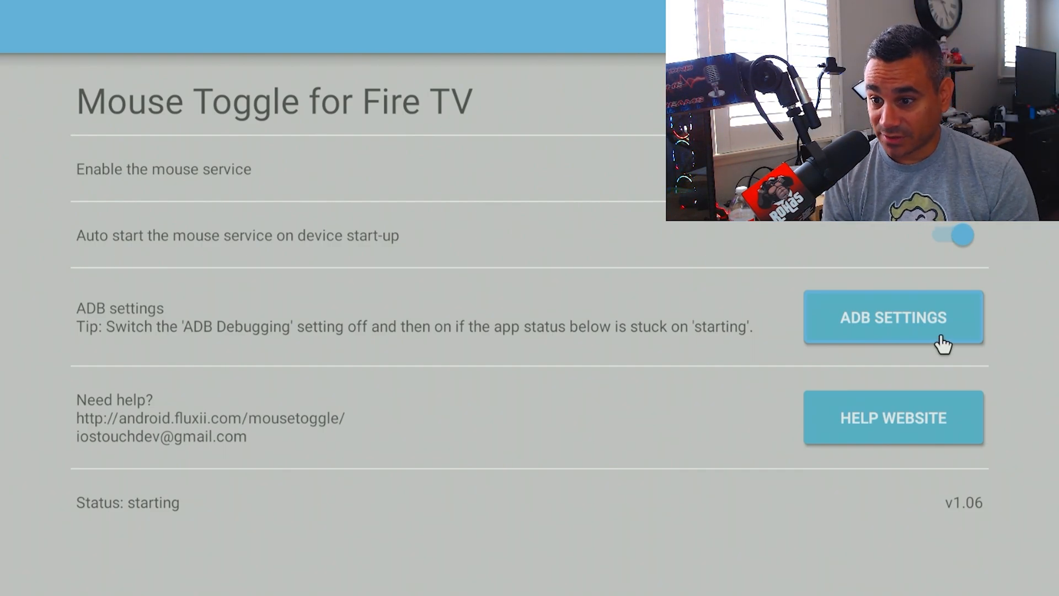
{"action": "mouse_move", "coordinate": [222, 336]}
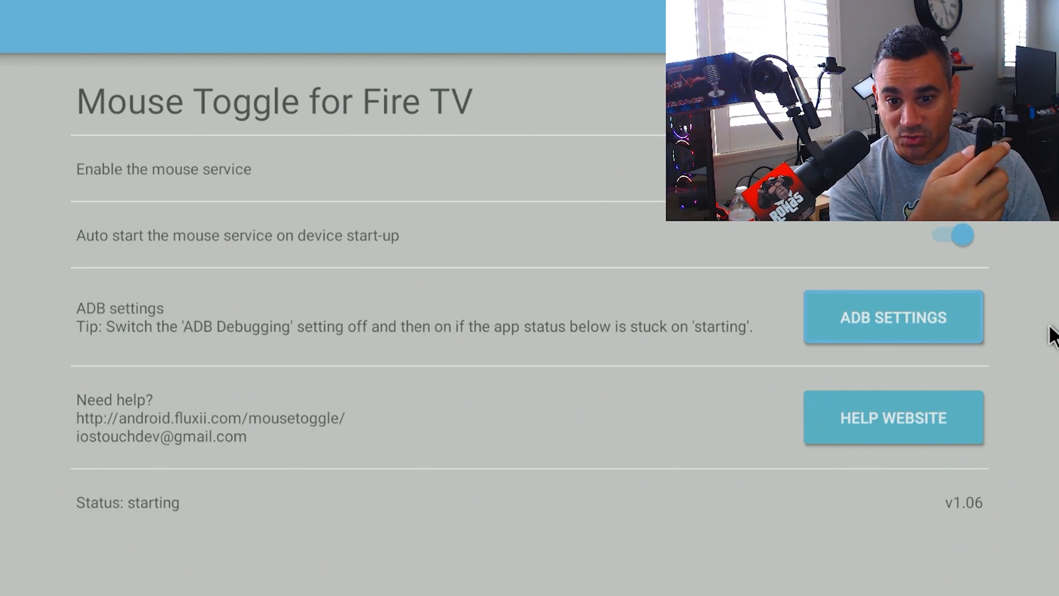
{"action": "mouse_move", "coordinate": [354, 336]}
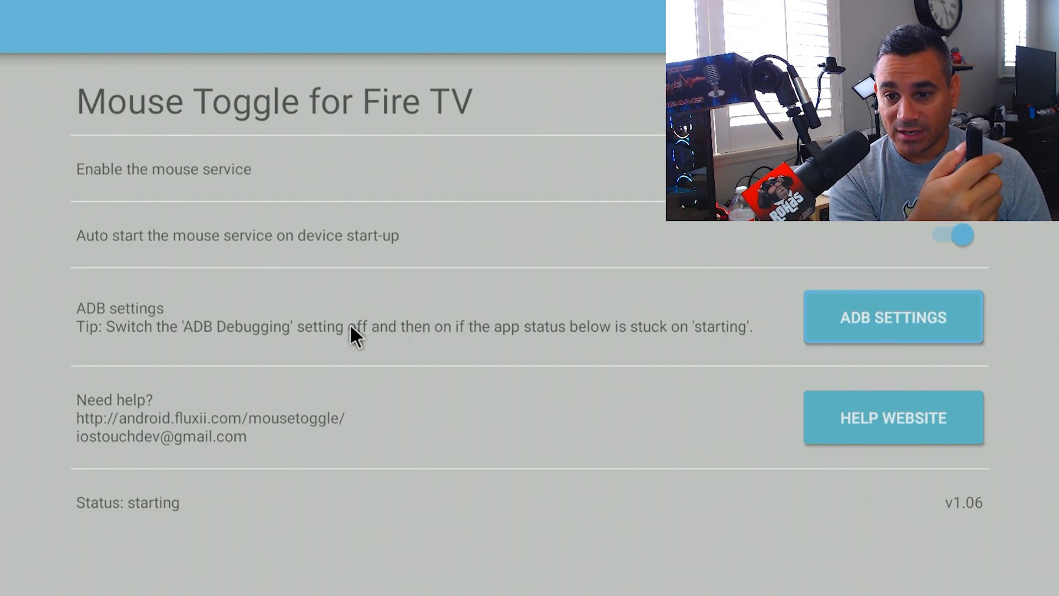
{"action": "mouse_move", "coordinate": [355, 586]}
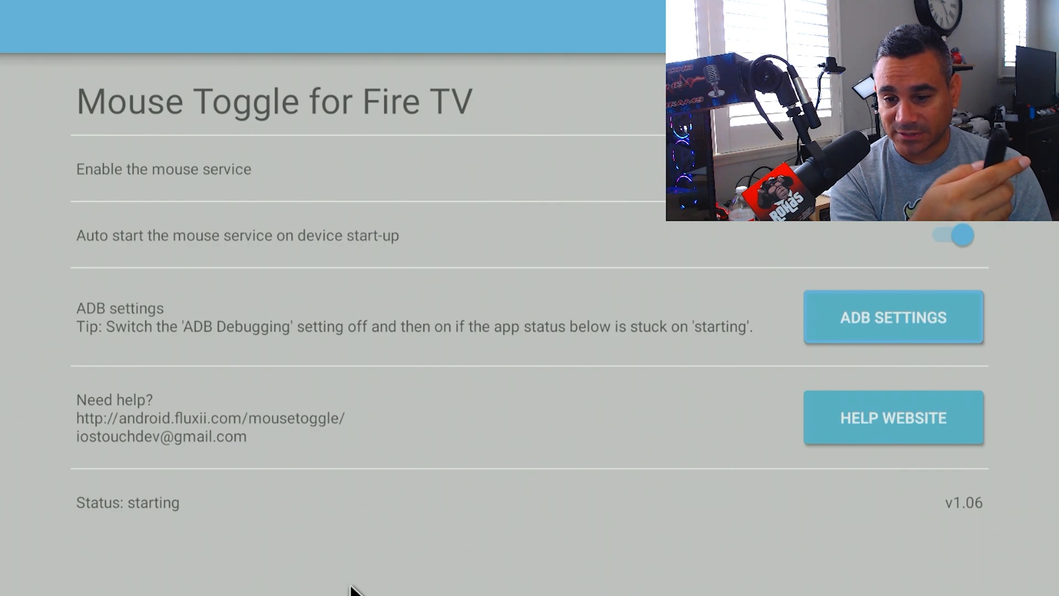
{"action": "mouse_move", "coordinate": [354, 254]}
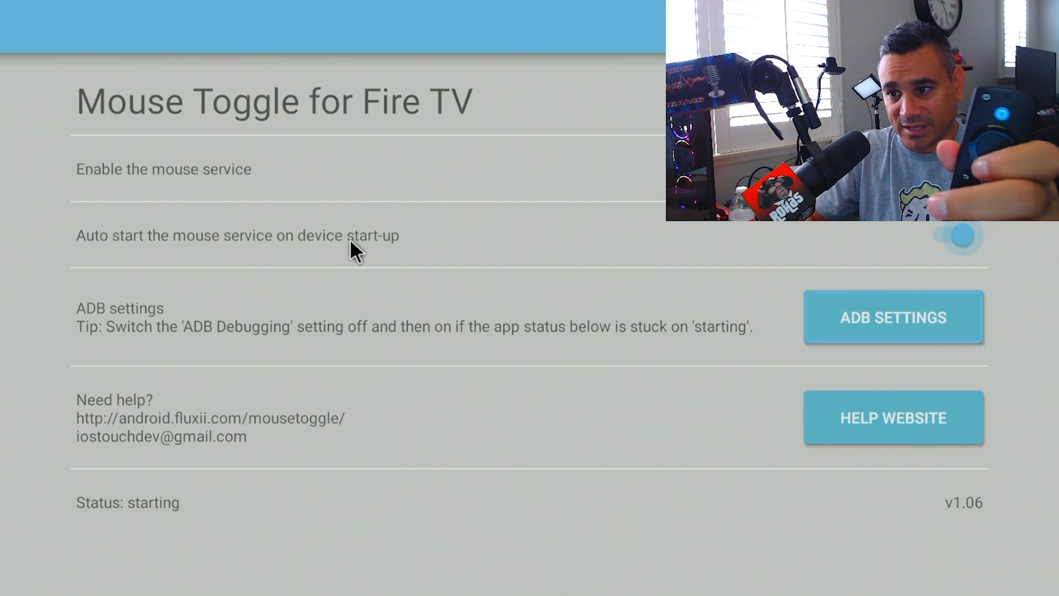
- Enable the Mouse Toggle mouse service so the on-screen cursor works from the remote
{"action": "left_click", "coordinate": [956, 235]}
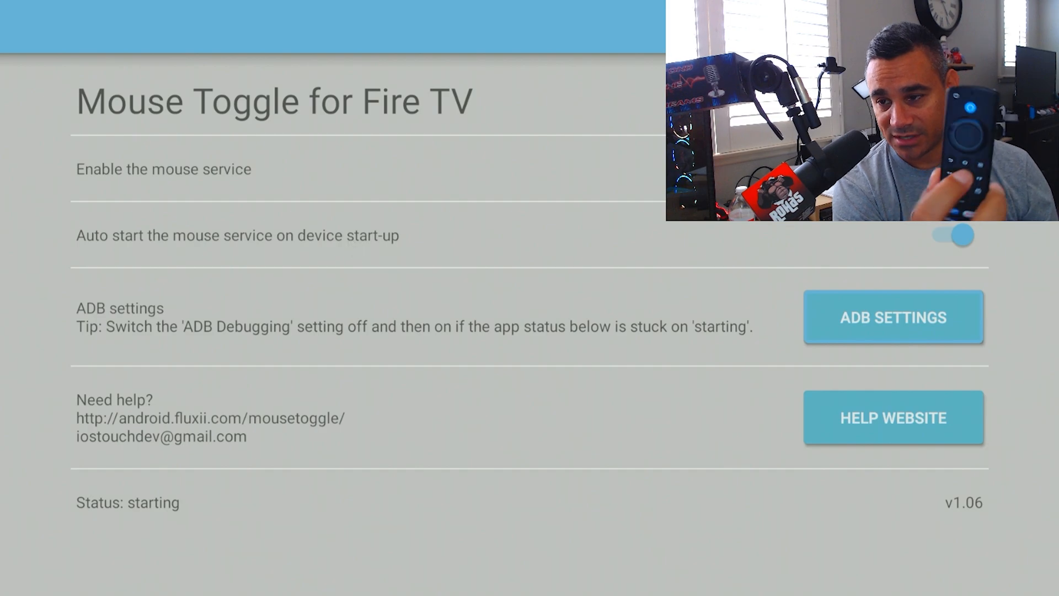
{"action": "mouse_move", "coordinate": [356, 290]}
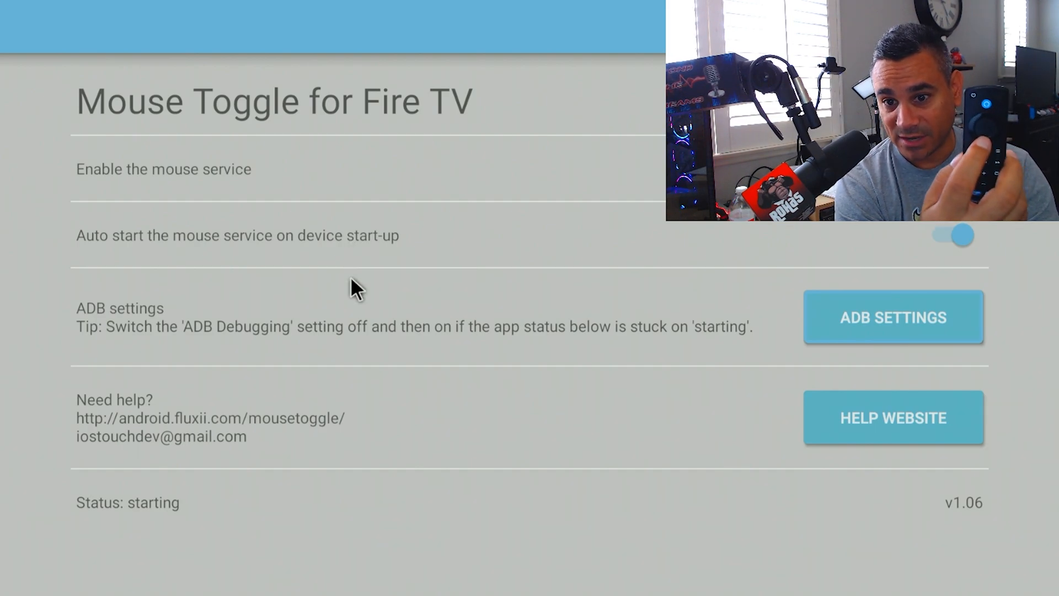
{"action": "mouse_move", "coordinate": [354, 419]}
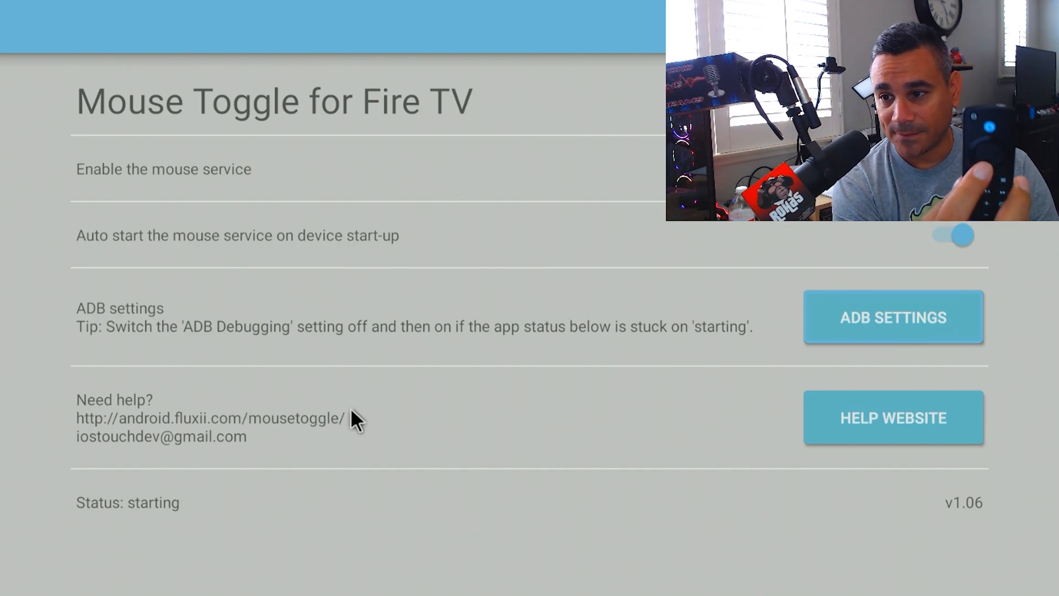